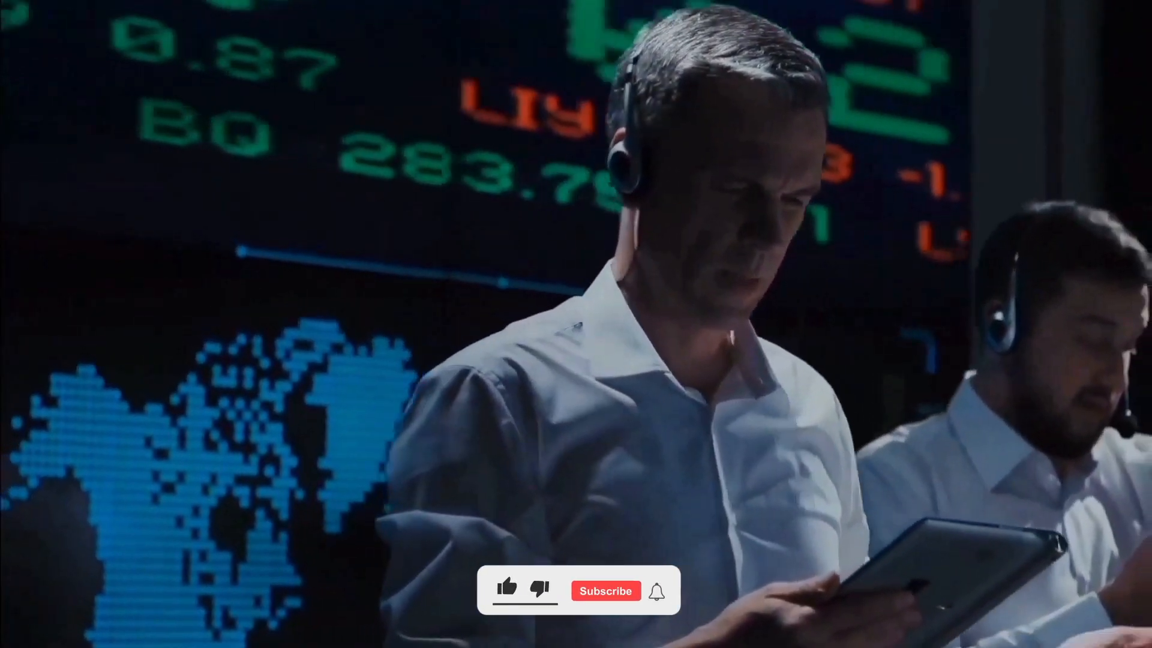
{"action": "left_click", "coordinate": [507, 590]}
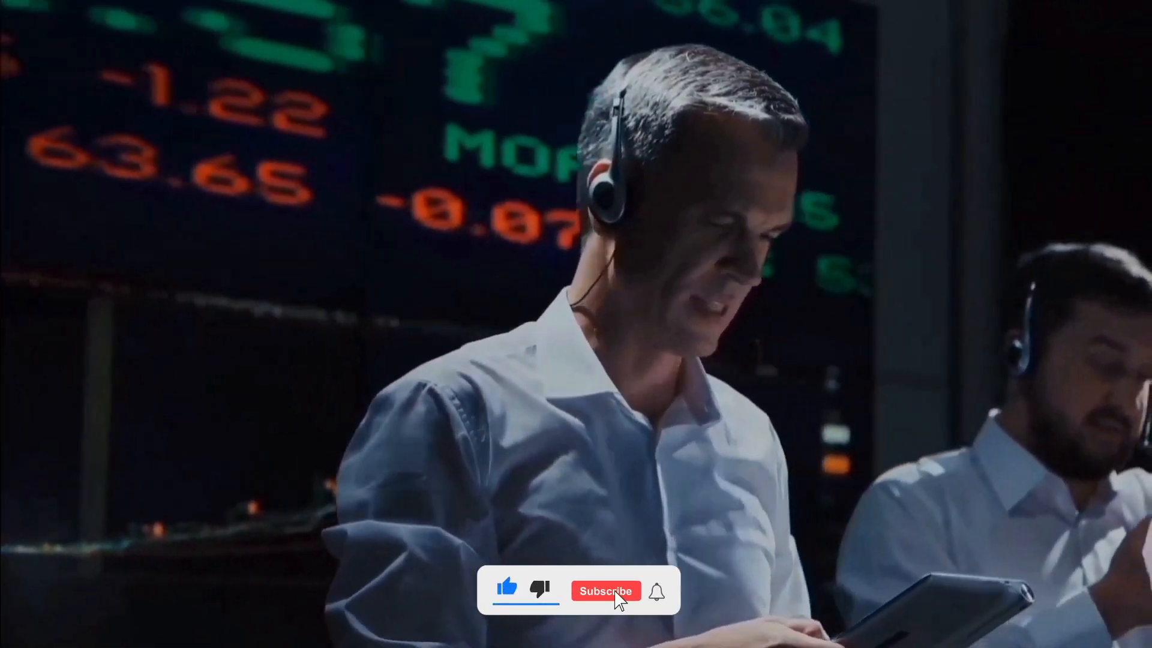
{"action": "left_click", "coordinate": [604, 590]}
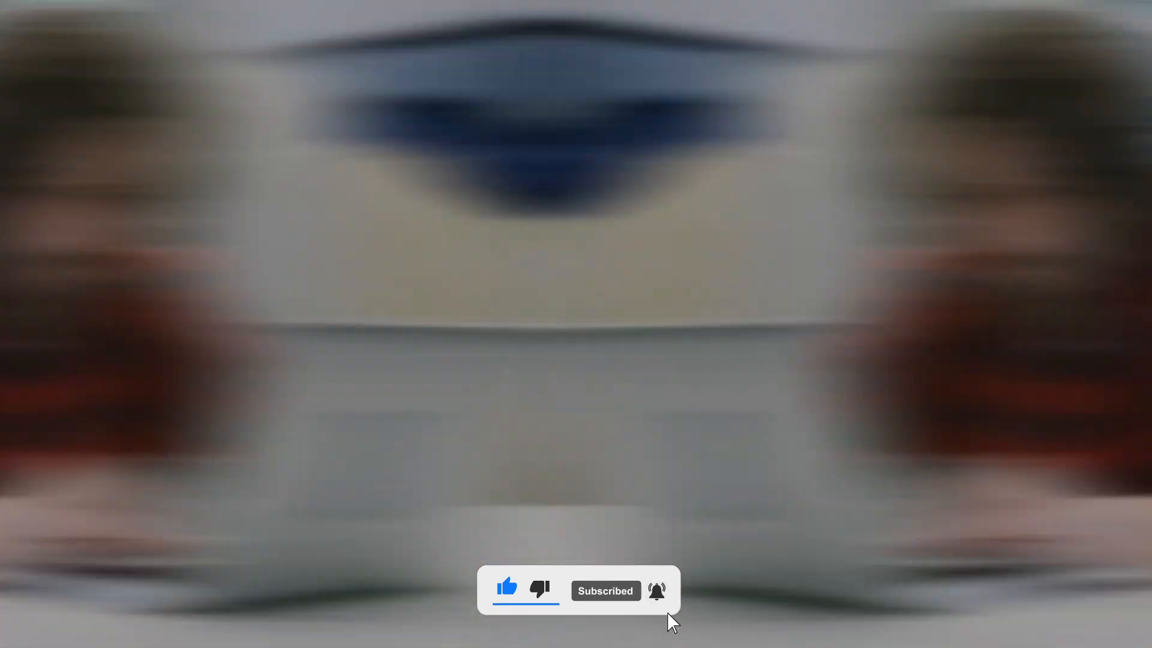